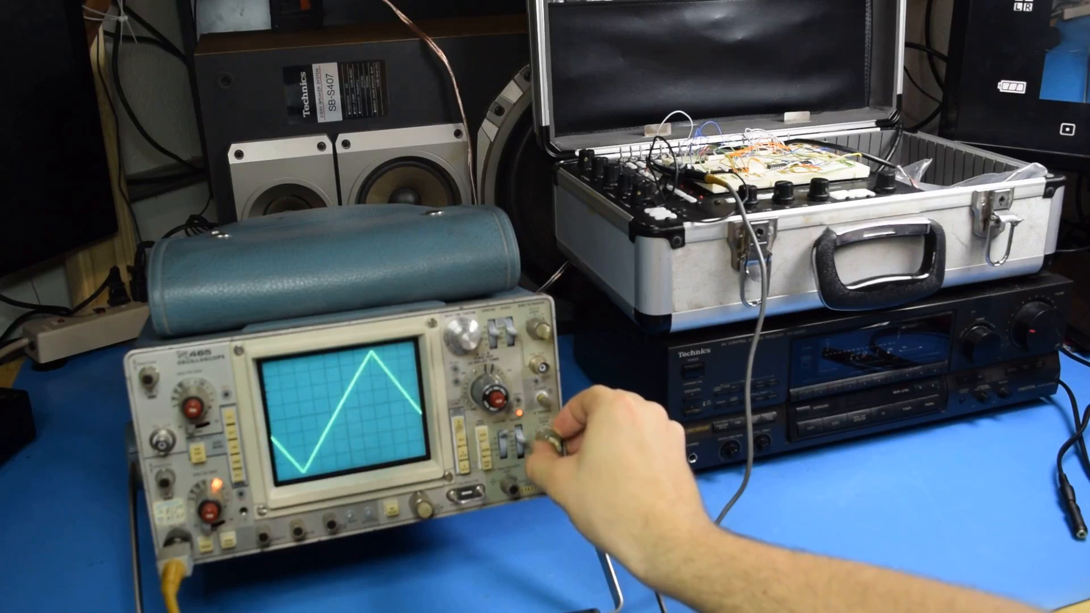
pyautogui.click(557, 437)
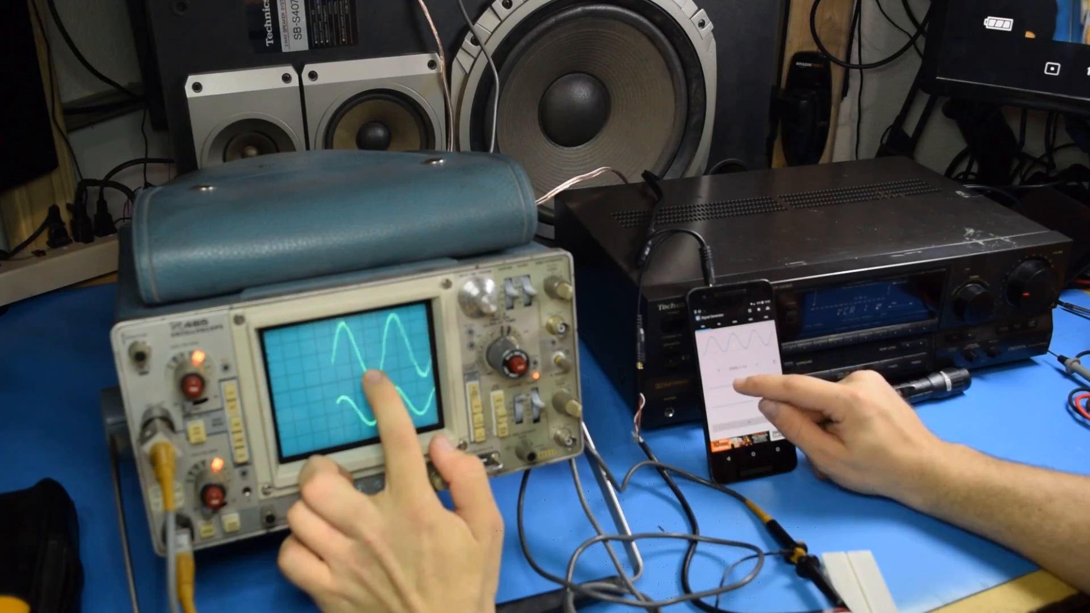
pyautogui.click(730, 417)
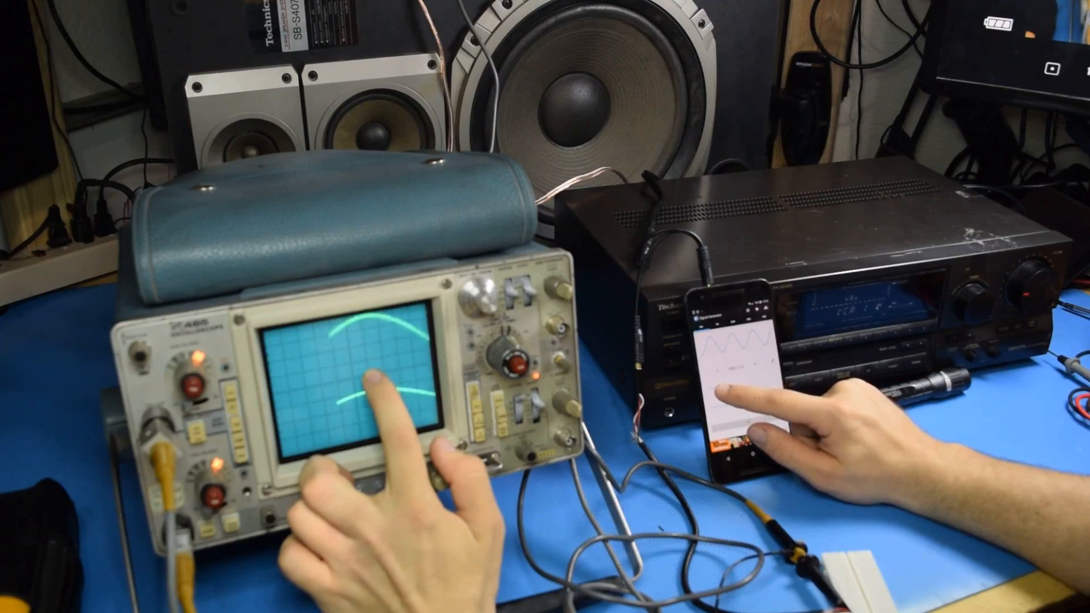